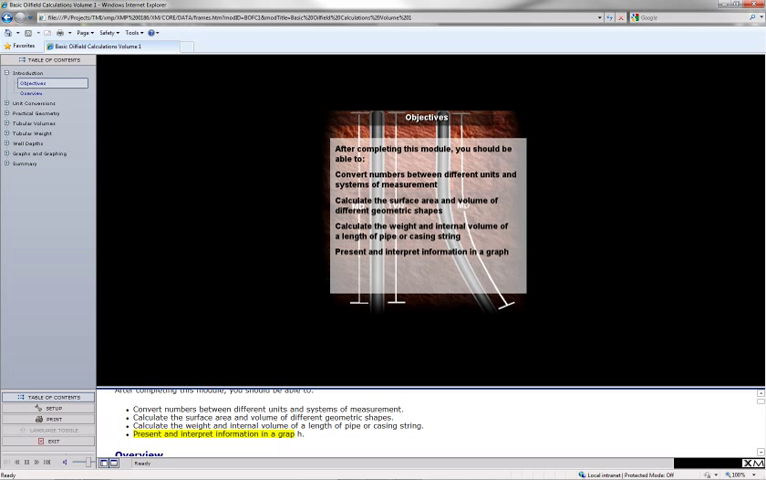
- View the Introduction Overview page, then expand Tubular Weight in the Table of Contents
{"action": "left_click", "coordinate": [31, 93]}
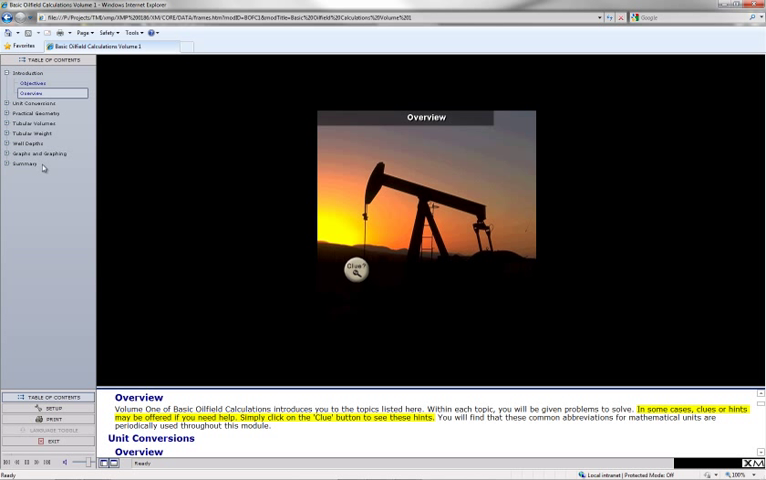
{"action": "left_click", "coordinate": [9, 135]}
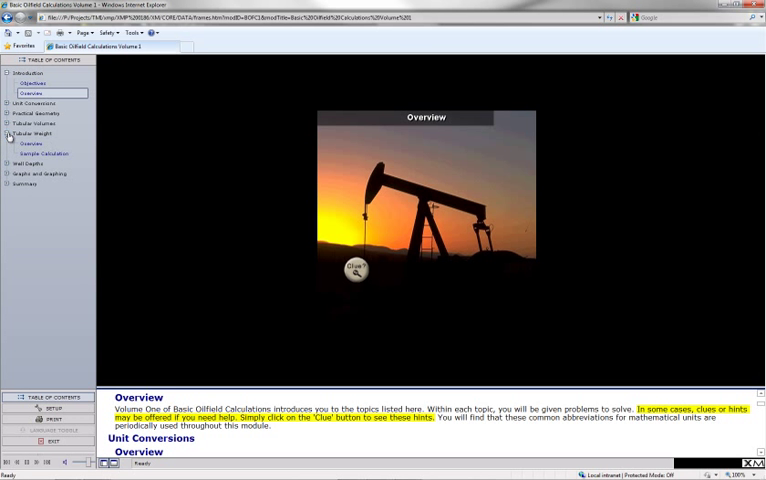
- Visit the Tubular Weight Overview page, then go on to its Sample Calculation page
{"action": "left_click", "coordinate": [31, 143]}
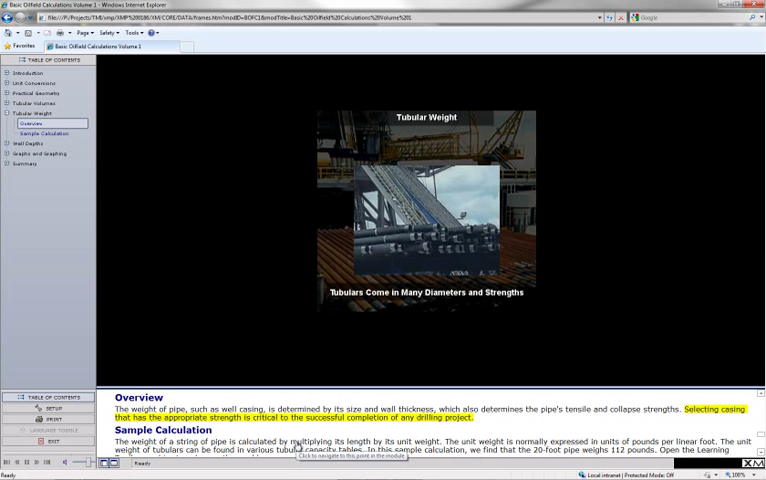
{"action": "left_click", "coordinate": [44, 133]}
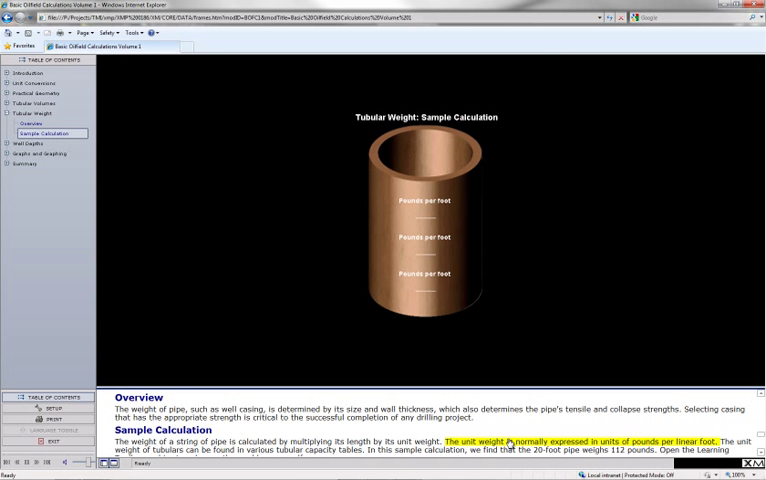